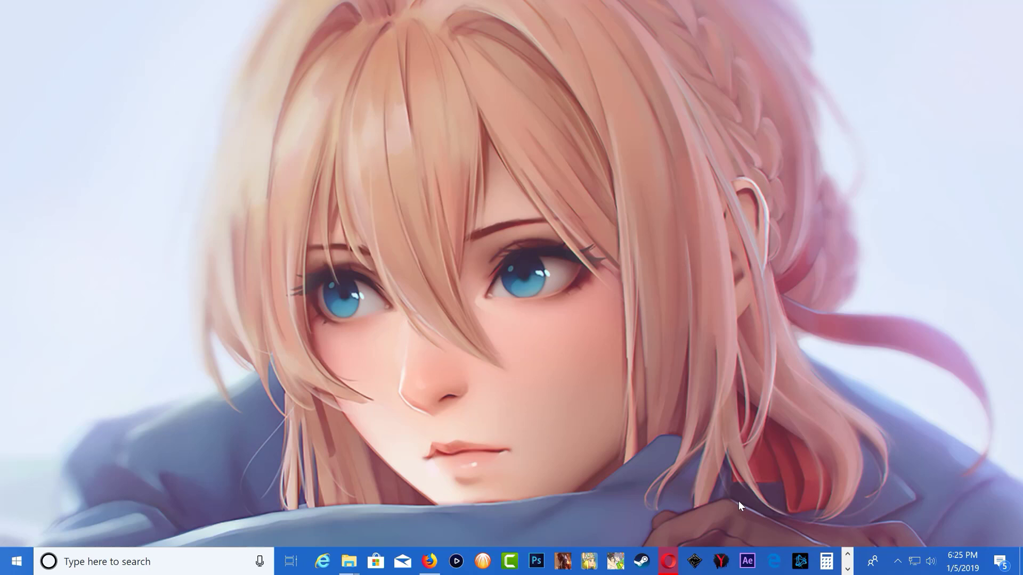
pyautogui.moveTo(655, 461)
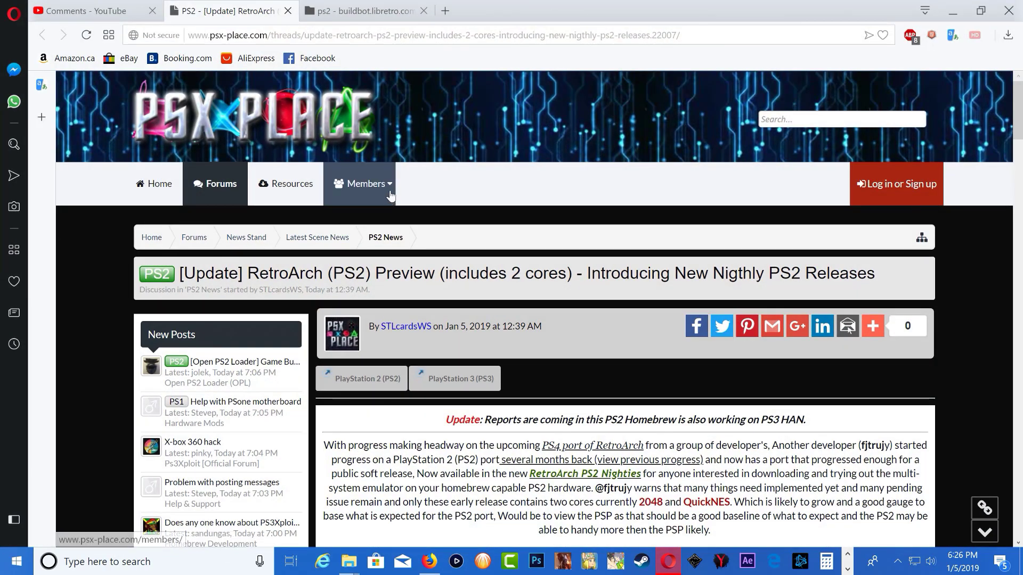
pyautogui.moveTo(422, 293)
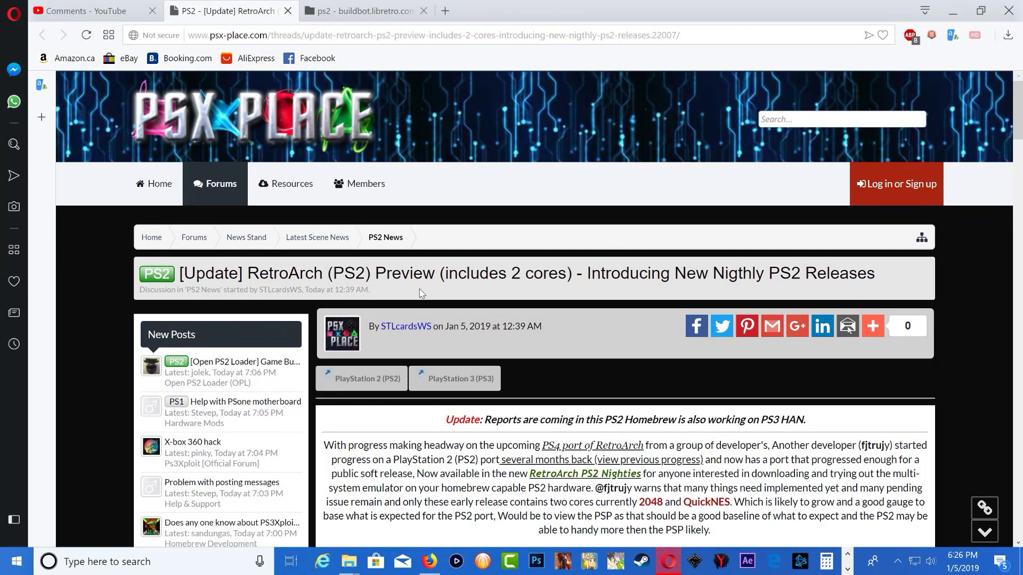
pyautogui.moveTo(636, 354)
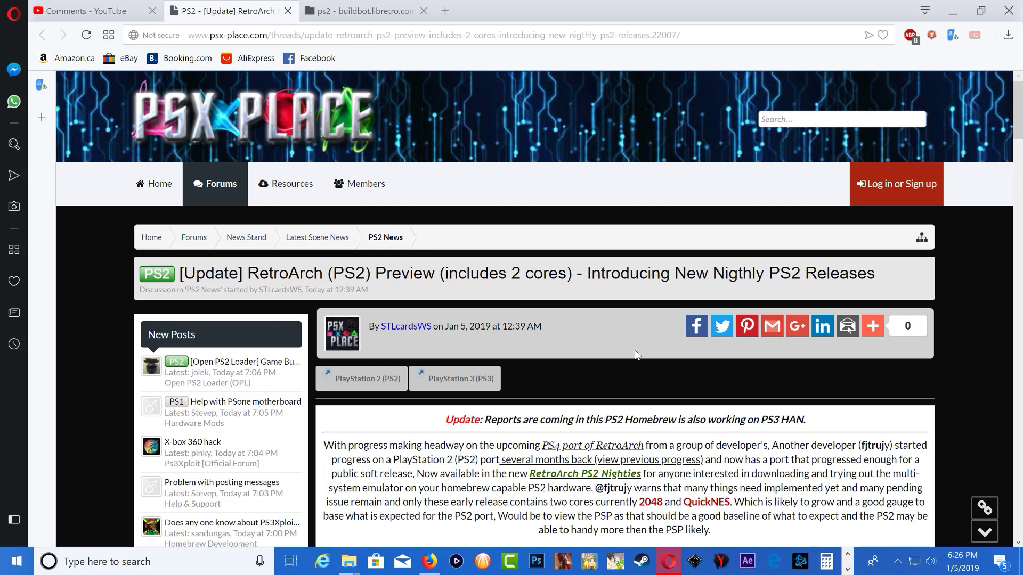
# - Read the RetroArch PS2 nightly post, noting PS3 HAN support, down to the buildbot download link
pyautogui.doubleClick(452, 273)
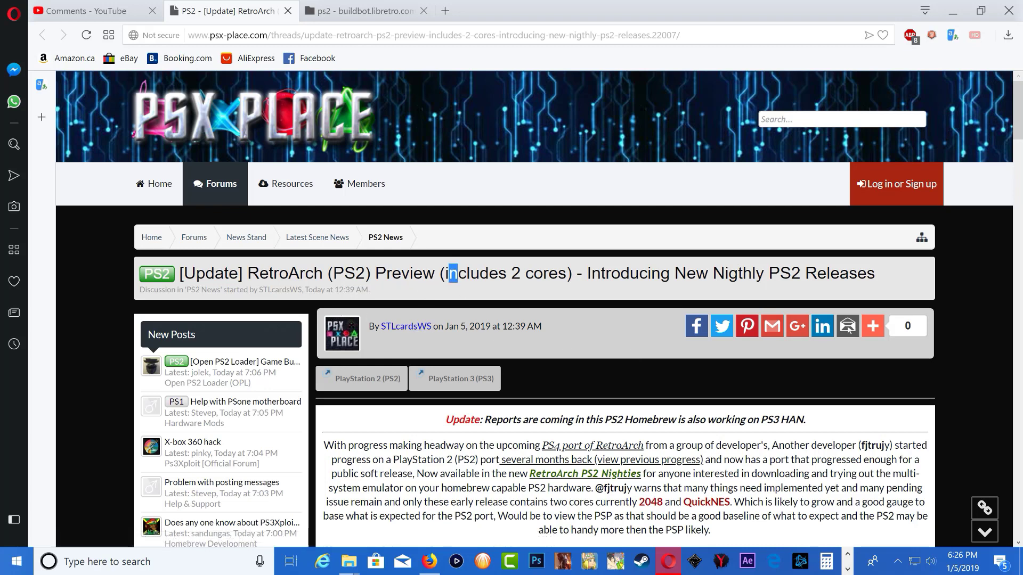
pyautogui.moveTo(688, 273); pyautogui.dragTo(788, 273)
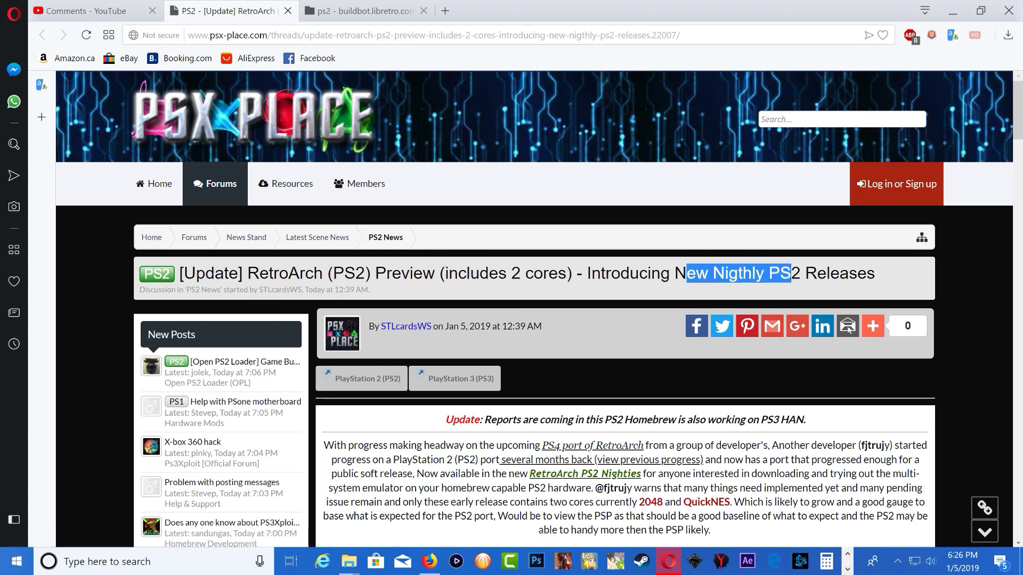
pyautogui.click(564, 399)
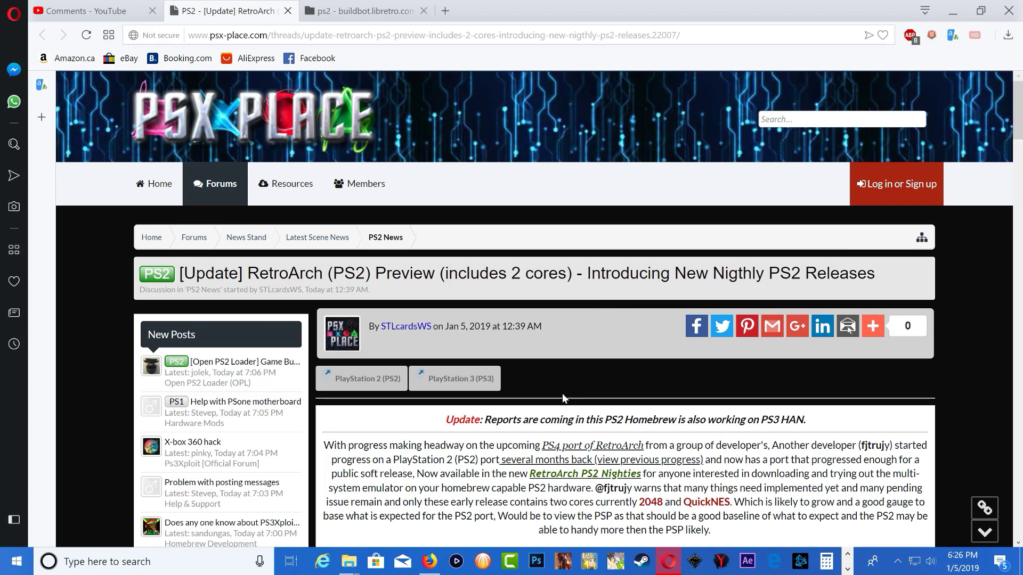
pyautogui.scroll(-3)
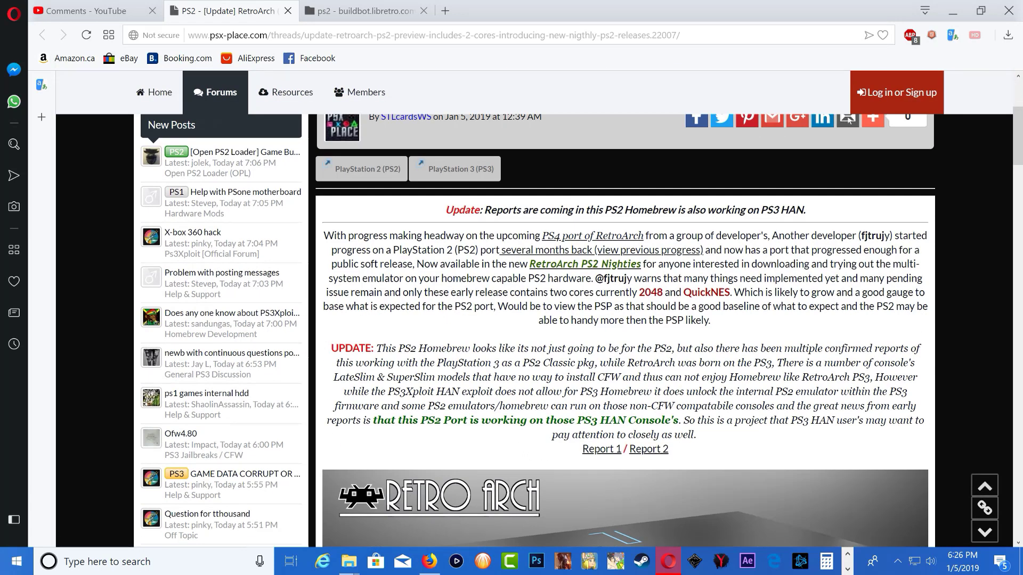
pyautogui.moveTo(481, 420); pyautogui.dragTo(618, 420)
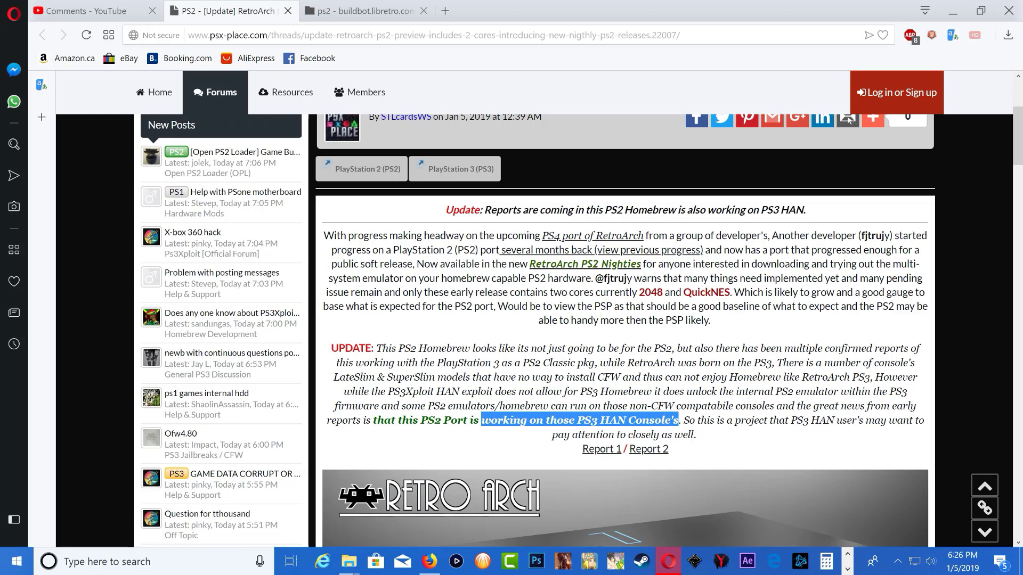
pyautogui.click(585, 434)
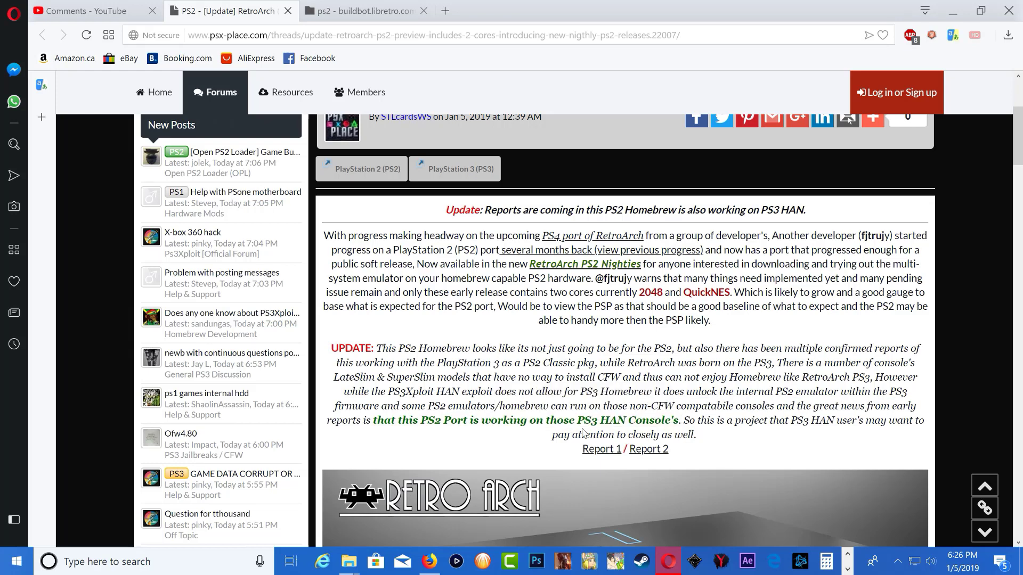
pyautogui.moveTo(774, 436)
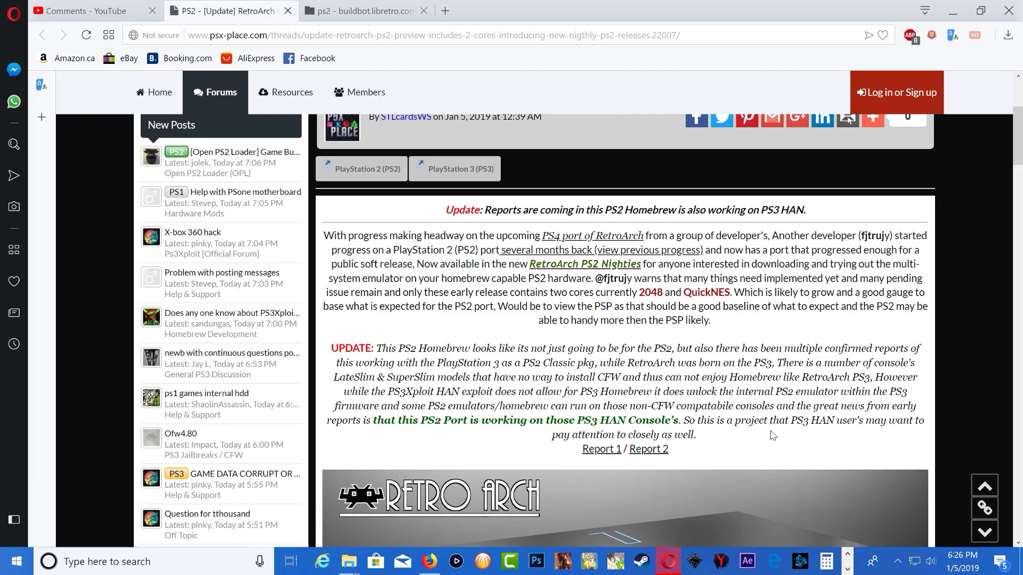
pyautogui.scroll(-3)
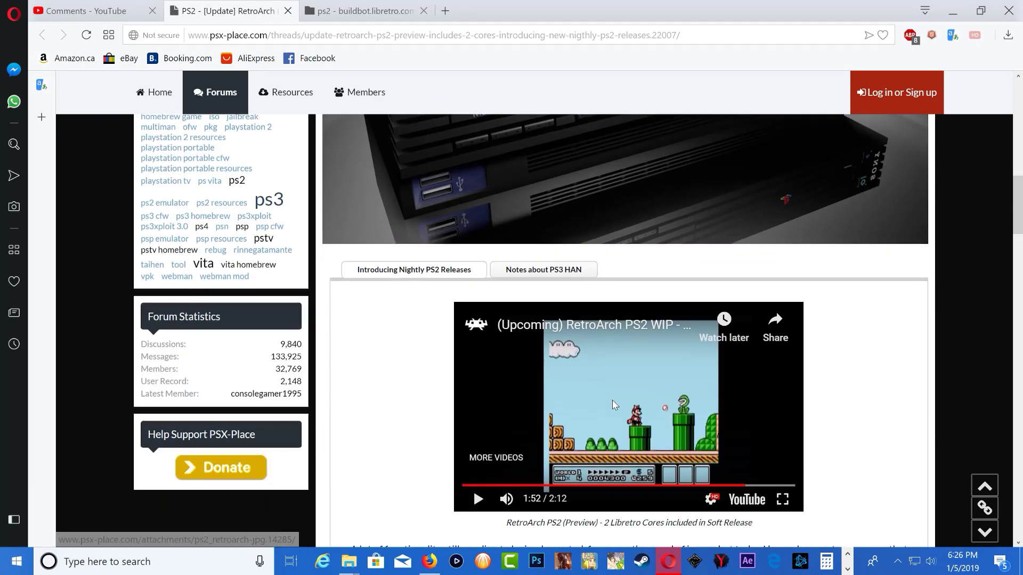
pyautogui.scroll(-3)
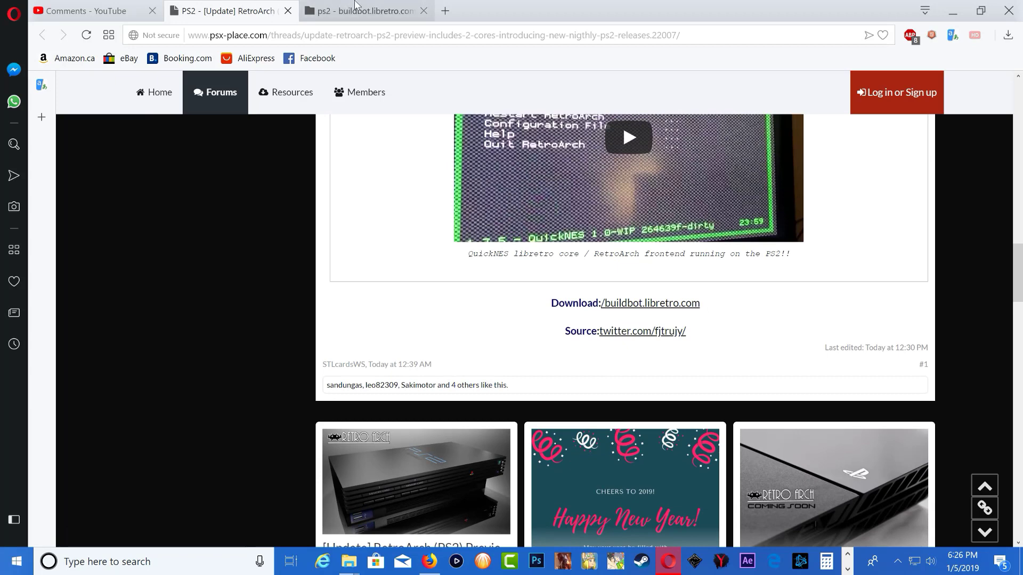
# - Switch to the buildbot.libretro.com nightly downloads tab
pyautogui.click(367, 10)
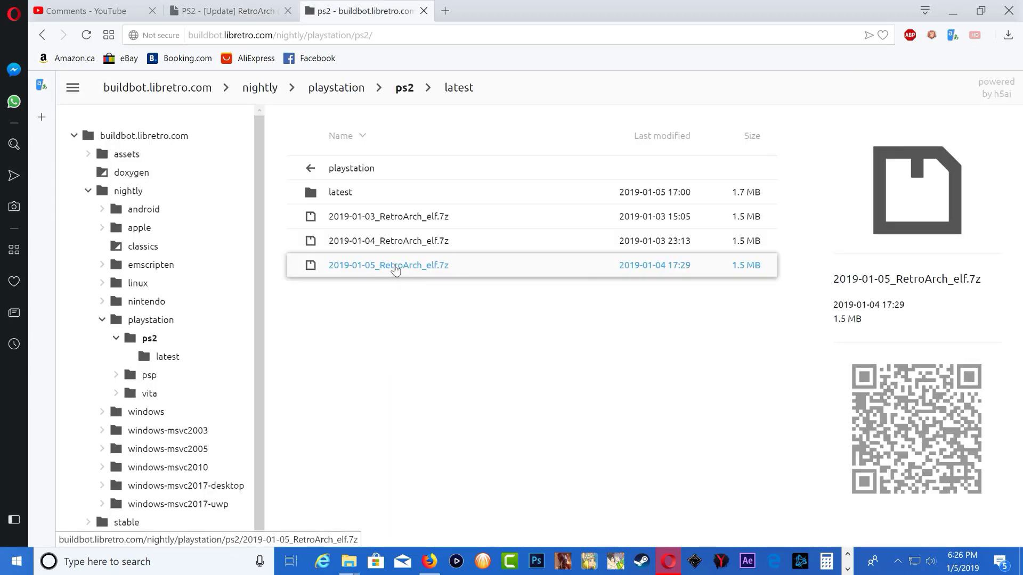
pyautogui.moveTo(406, 269)
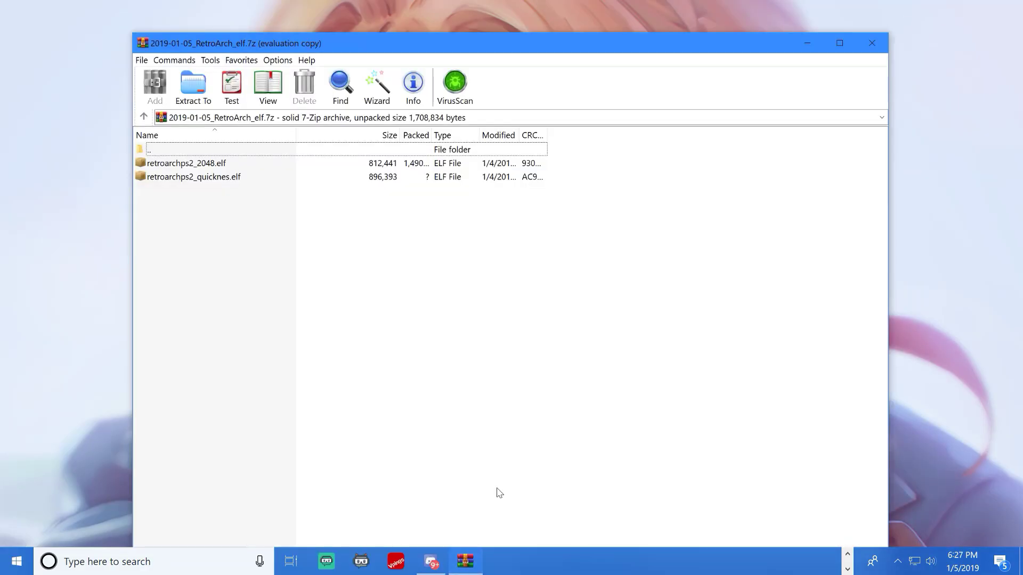
pyautogui.moveTo(252, 171)
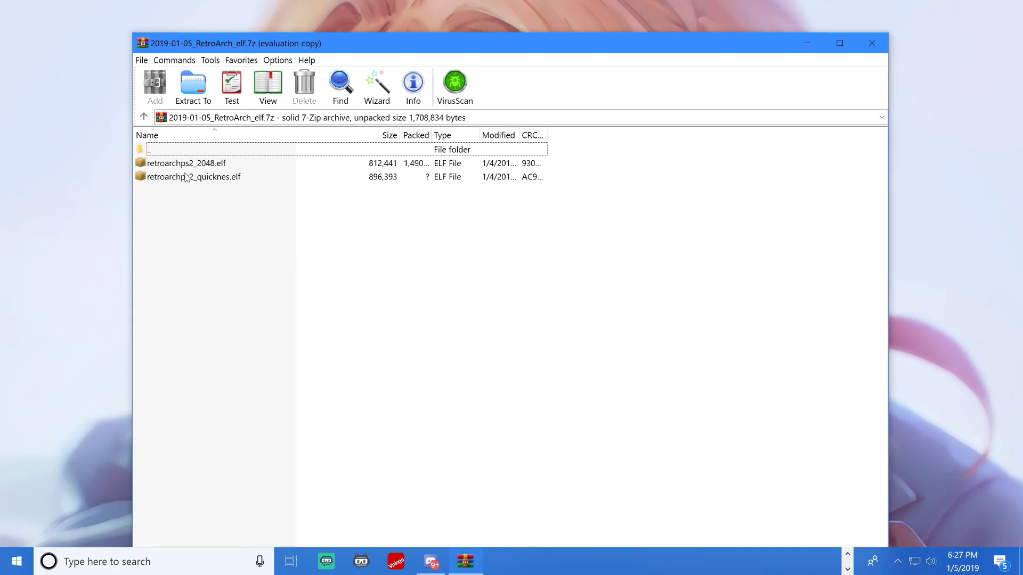
pyautogui.moveTo(186, 182)
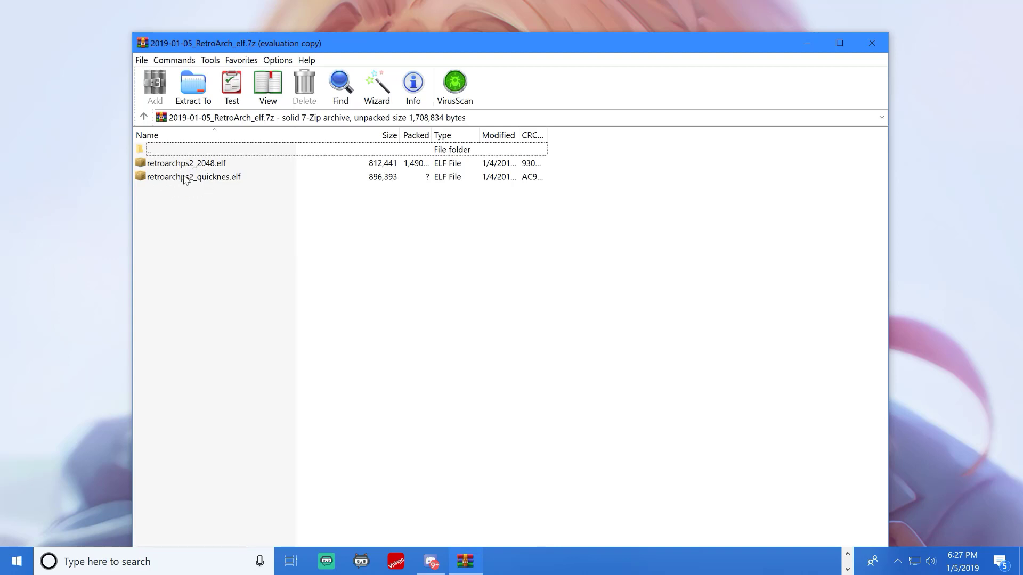
pyautogui.moveTo(203, 163)
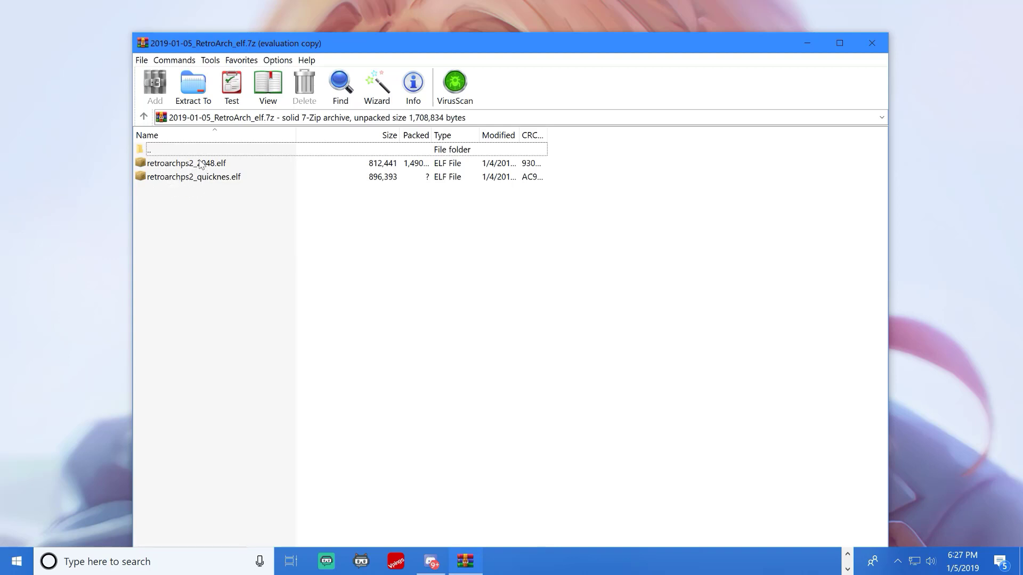
pyautogui.moveTo(884, 507)
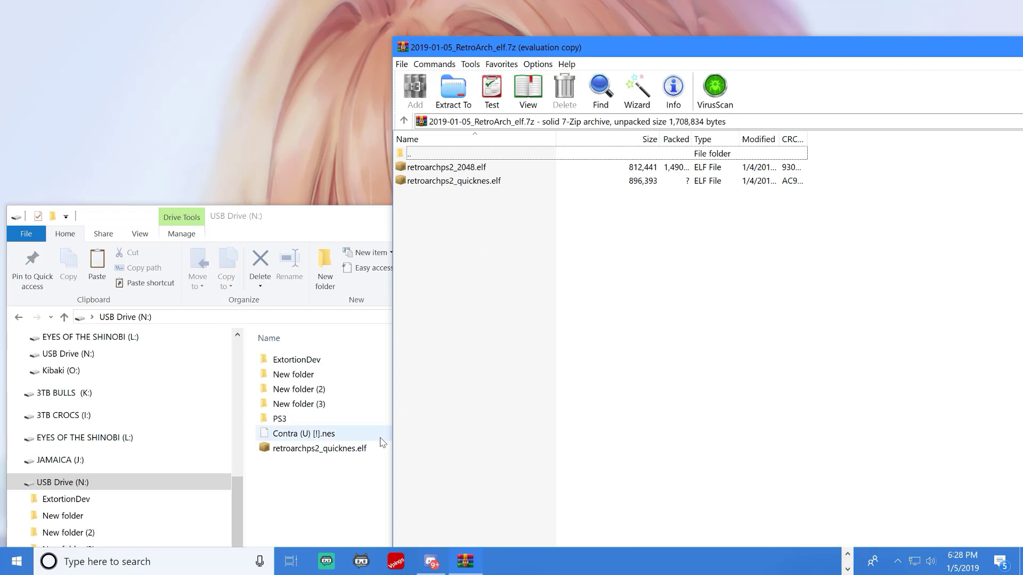
# - Place retroarchps2_quicknes.elf in the USB Drive (N:) root next to Contra (U) [!].nes
pyautogui.click(319, 449)
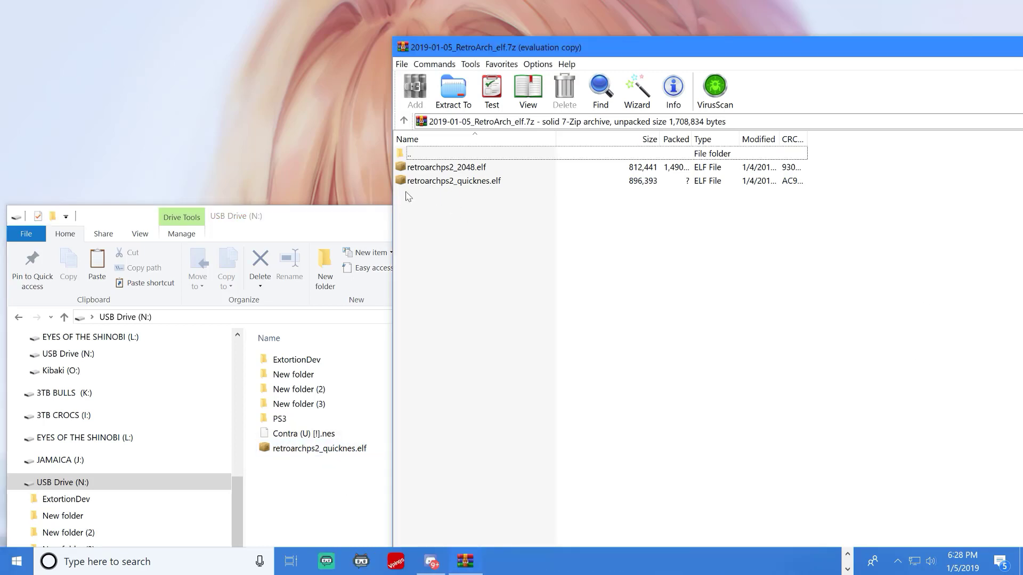
pyautogui.click(455, 181)
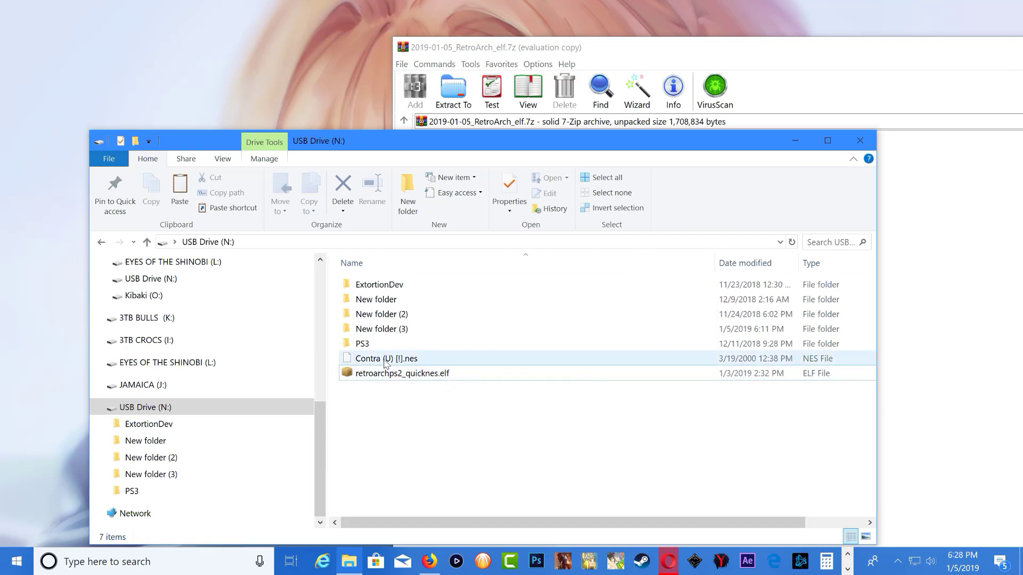
pyautogui.moveTo(408, 376)
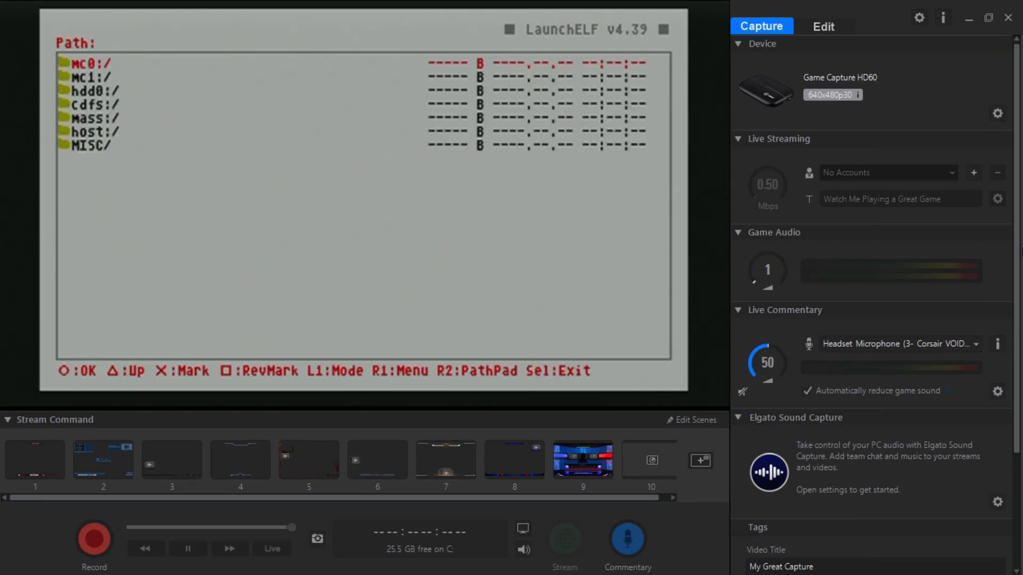
# - Open mass:/ in LaunchELF and run retroarchps2_quicknes.elf to start RetroArch 1.7.5
pyautogui.press('Down')
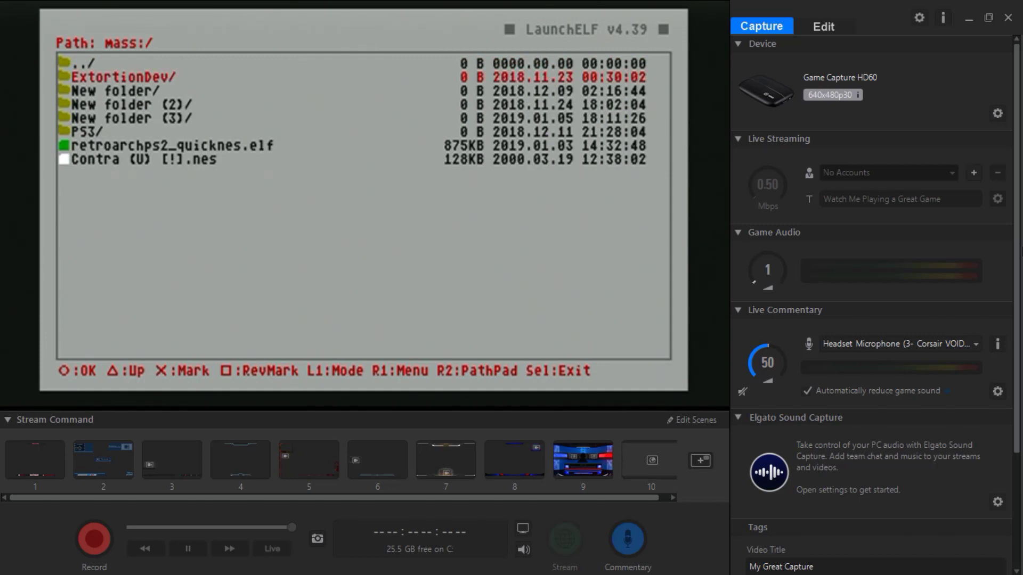
pyautogui.press('Down')
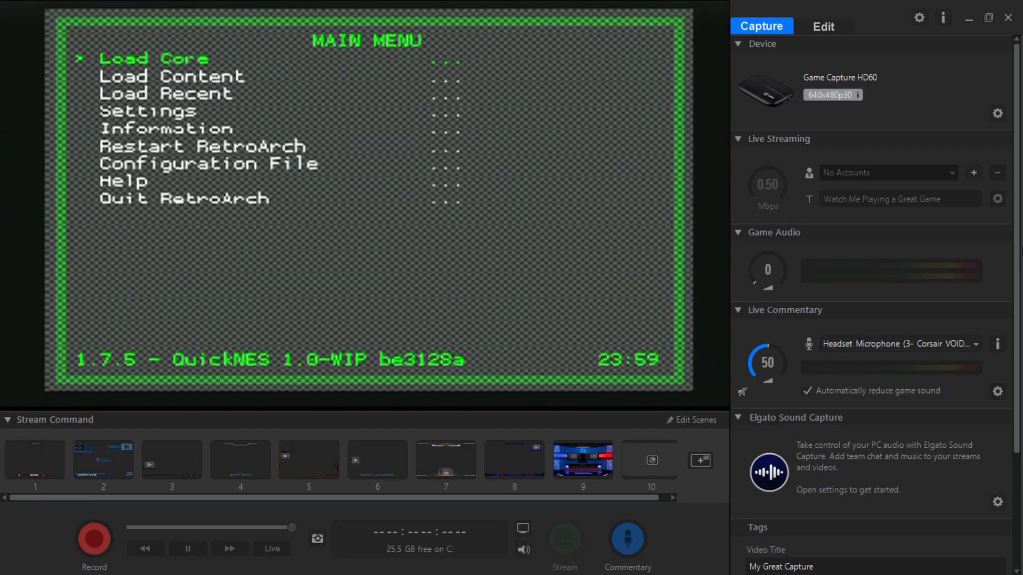
# - Open Load Content from the QuickNES main menu and highlight the mass:/ drive
pyautogui.press('Down')
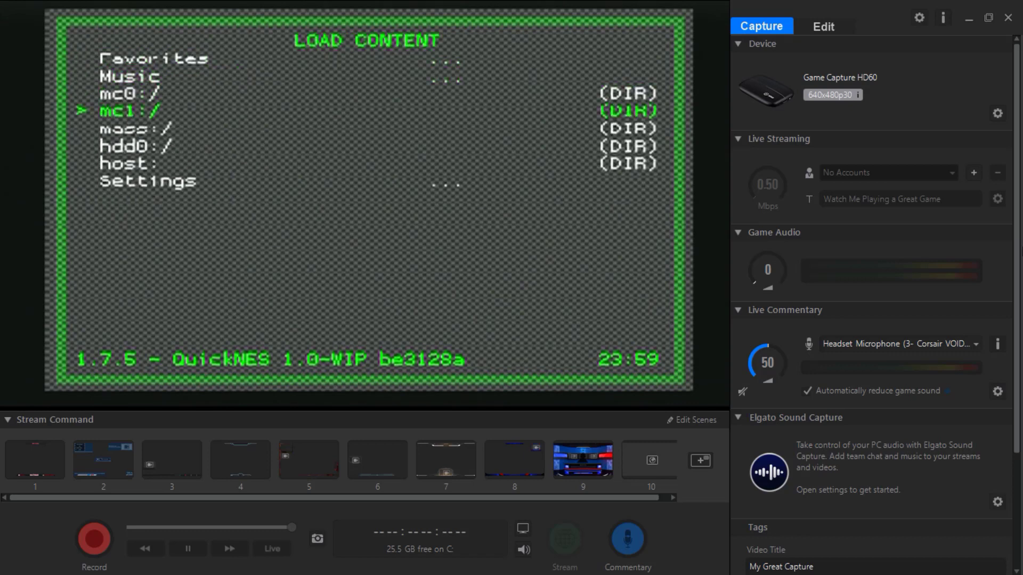
pyautogui.press('Down')
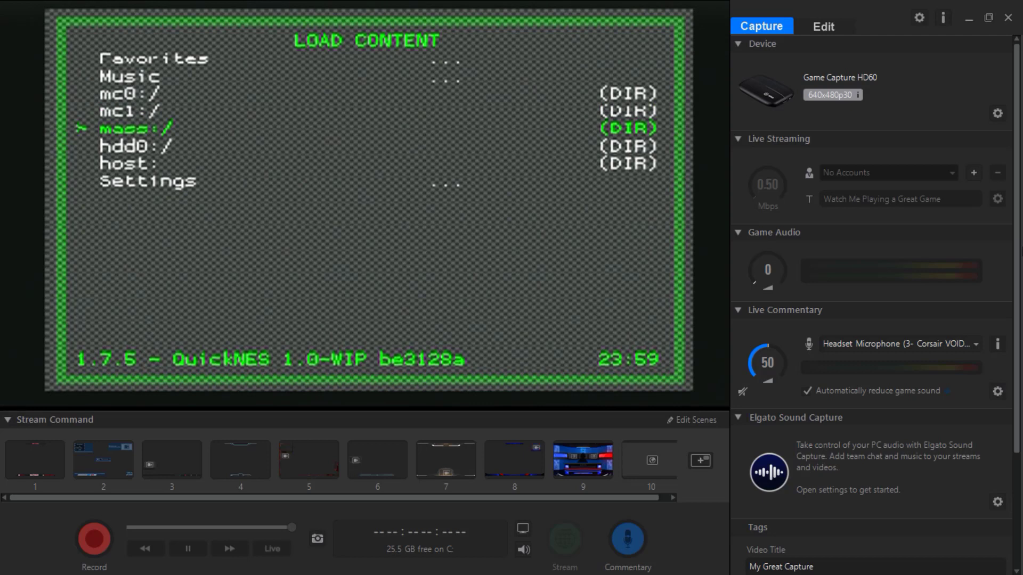